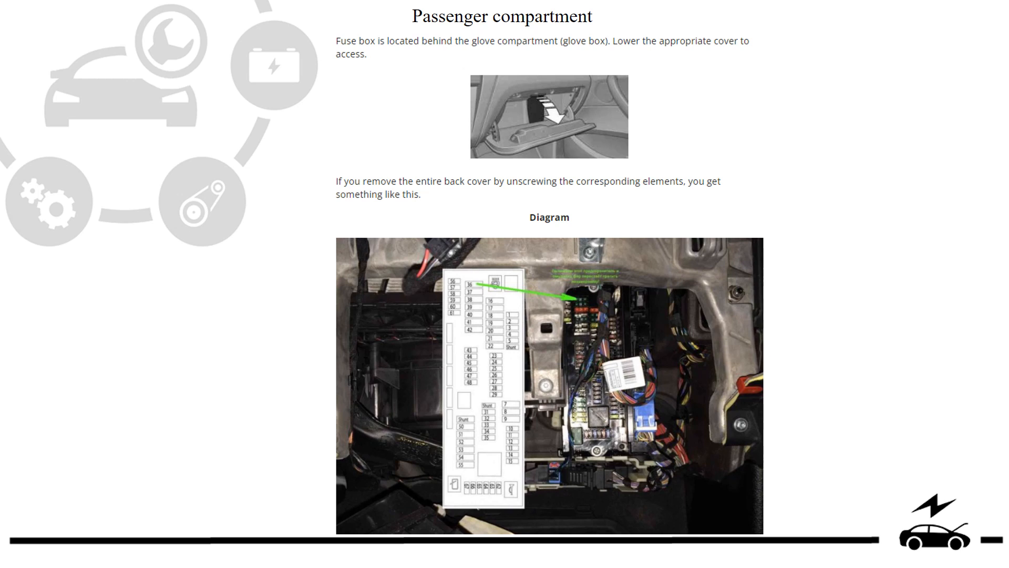
{"action": "scroll", "scroll_direction": "down", "scroll_amount": 3}
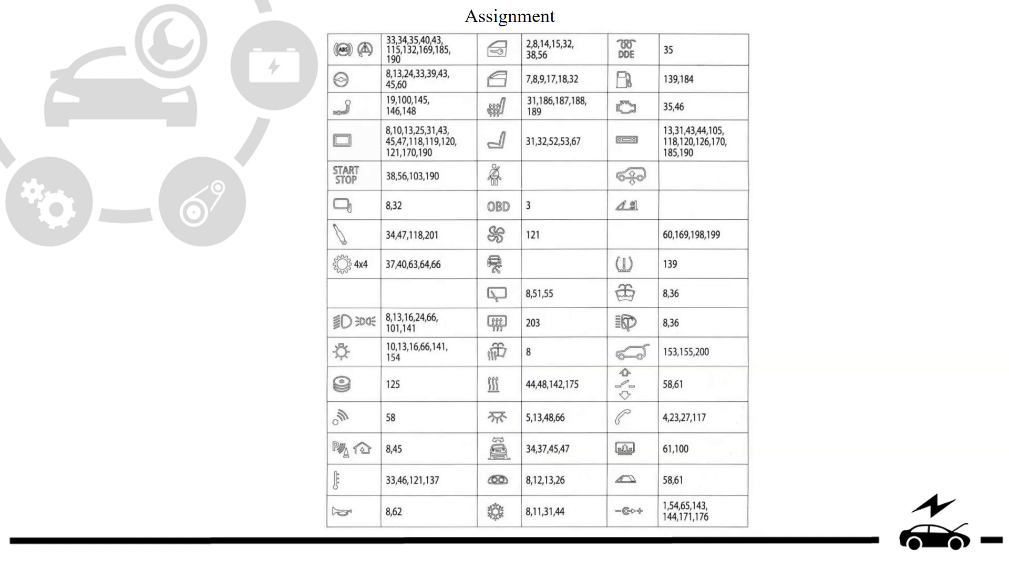